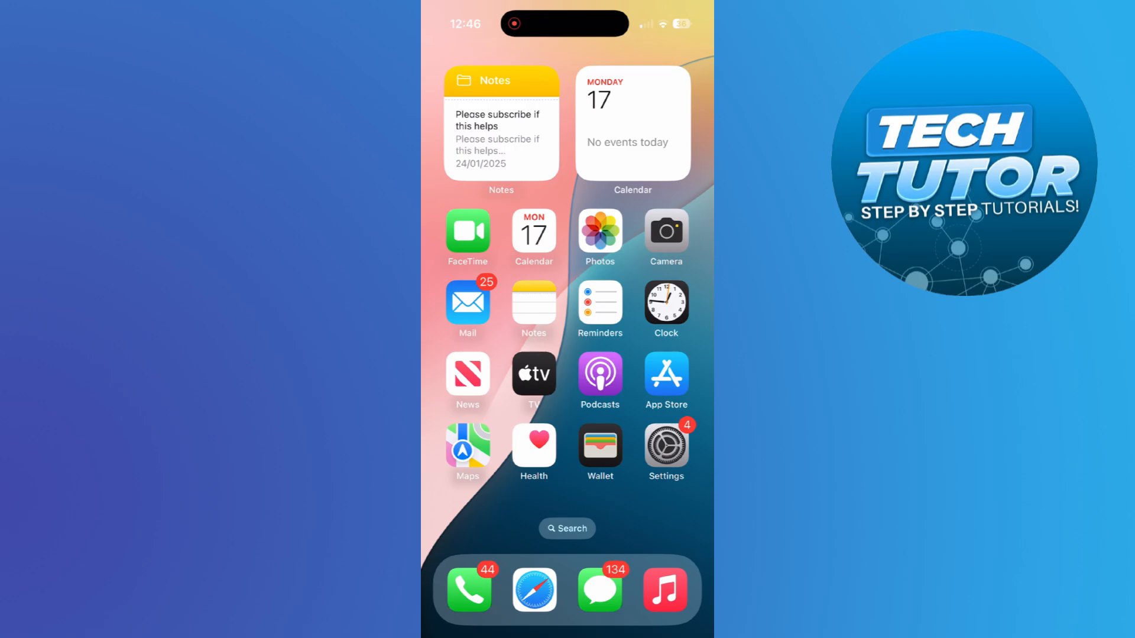
# - Search Spotlight for 'wallet' so the Wallet app appears as the top hit
pyautogui.write('wallet')
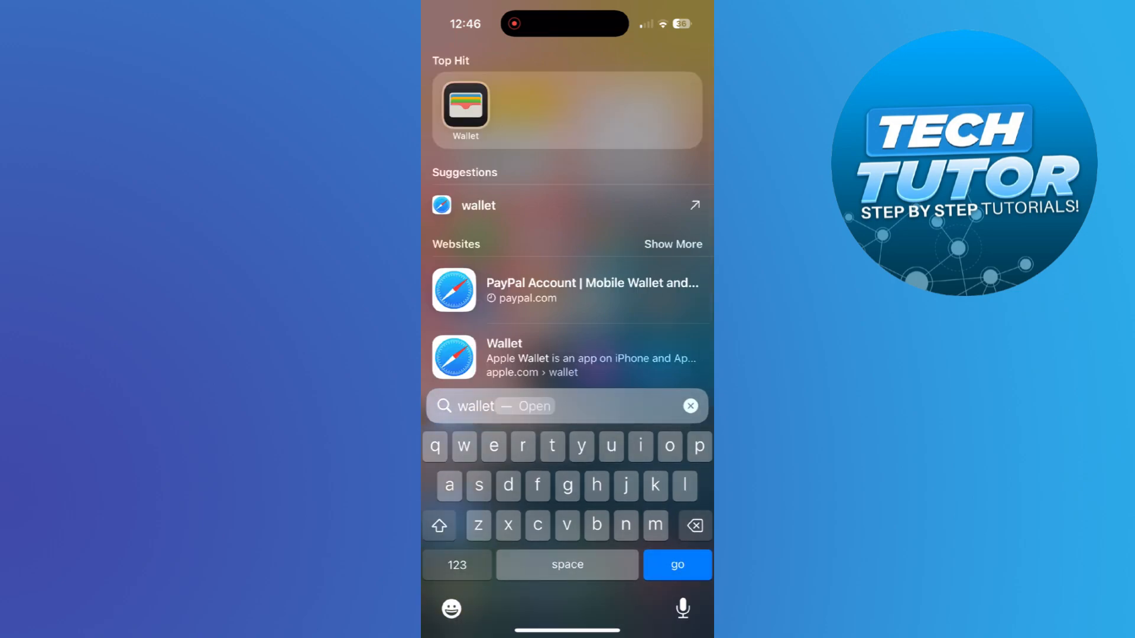
# - Launch Wallet, start adding a new card and continue past the Apple Pay introduction
pyautogui.click(465, 109)
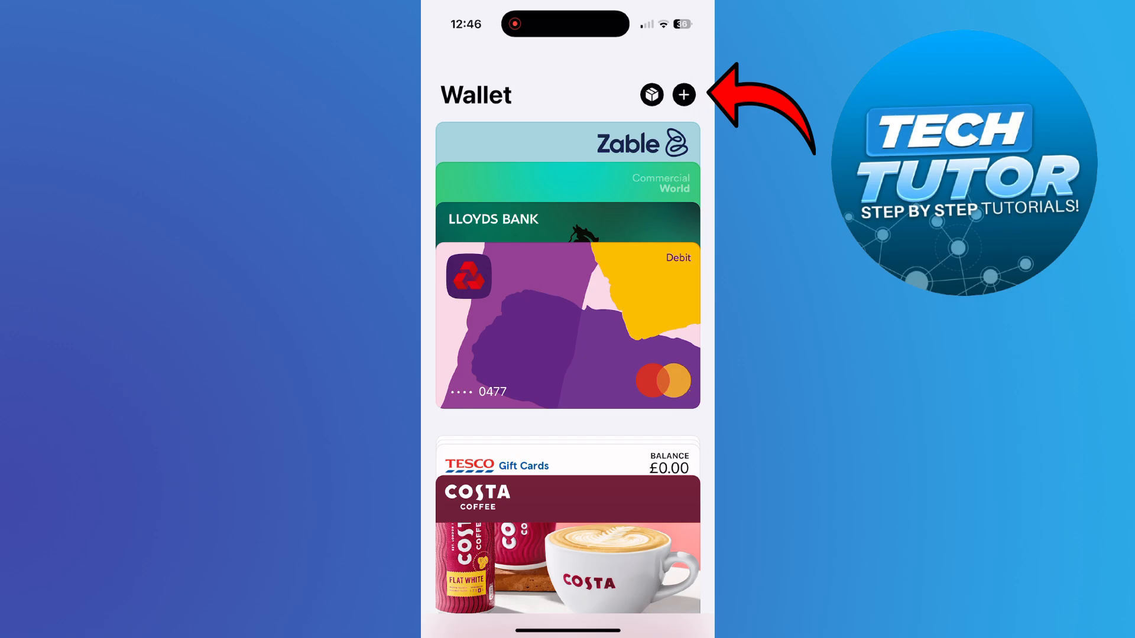
pyautogui.click(682, 94)
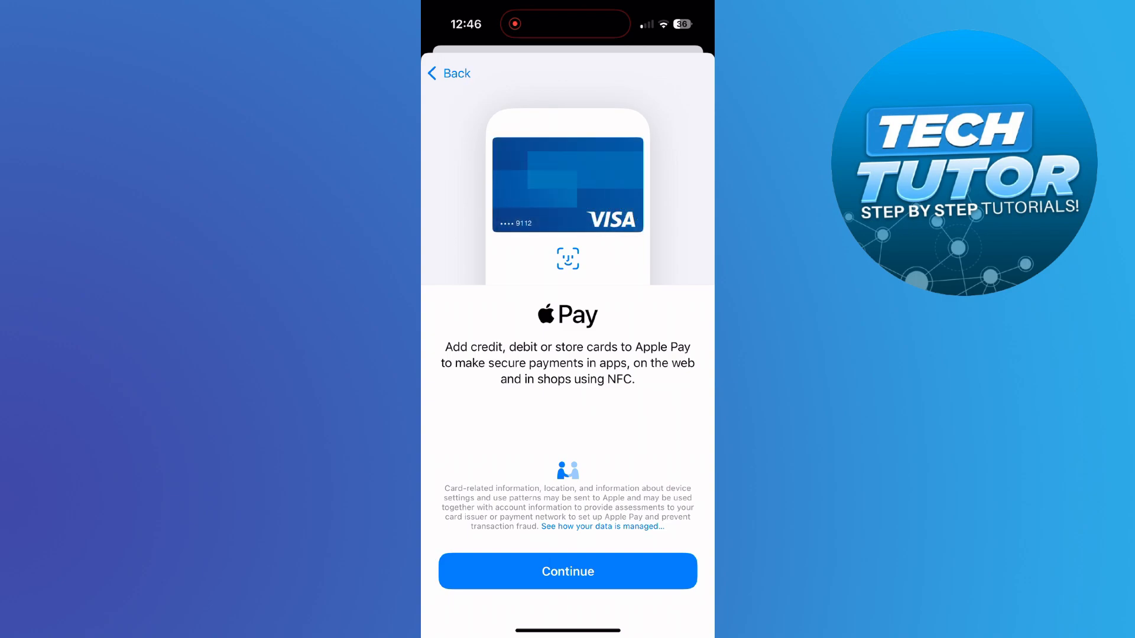
pyautogui.click(566, 571)
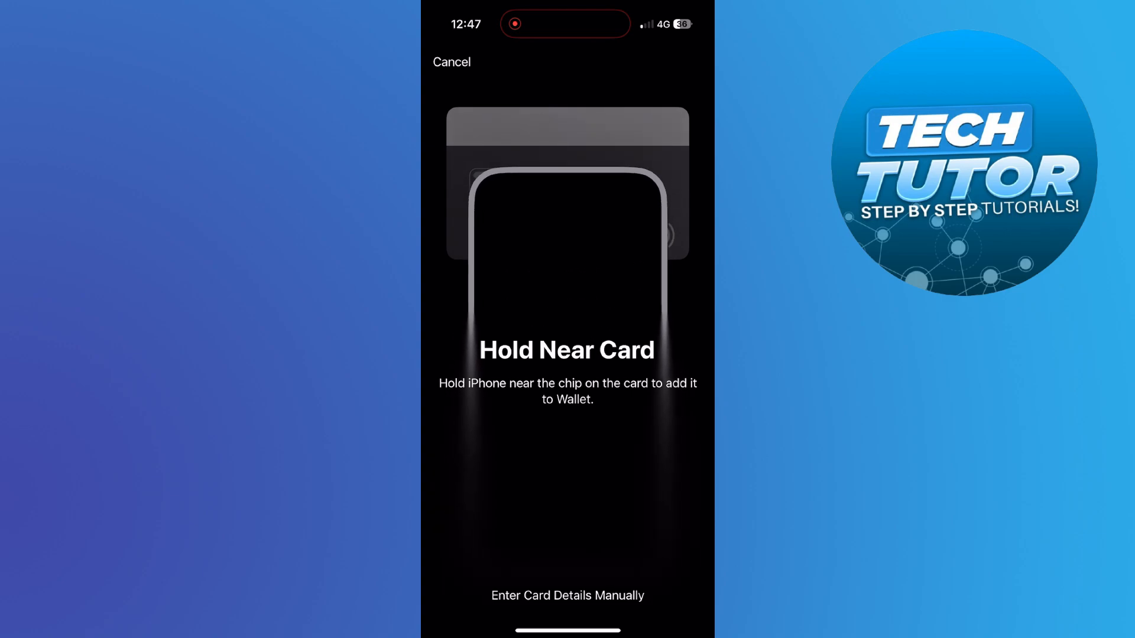
# - Choose manual entry to reach the Card Details form instead of holding near the card
pyautogui.click(567, 596)
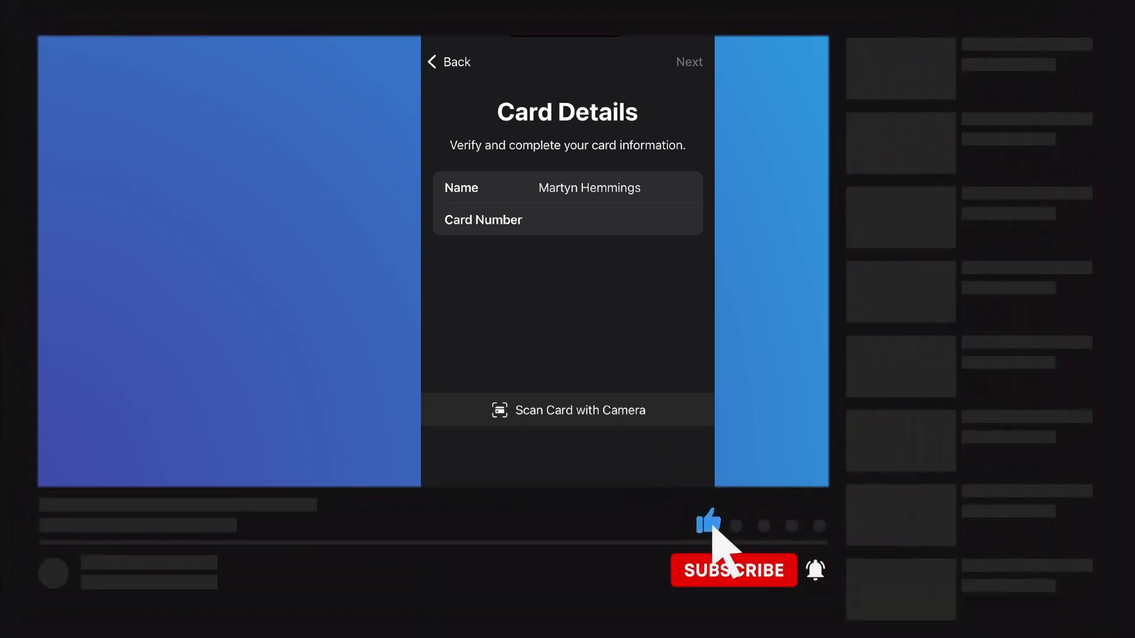
pyautogui.click(733, 569)
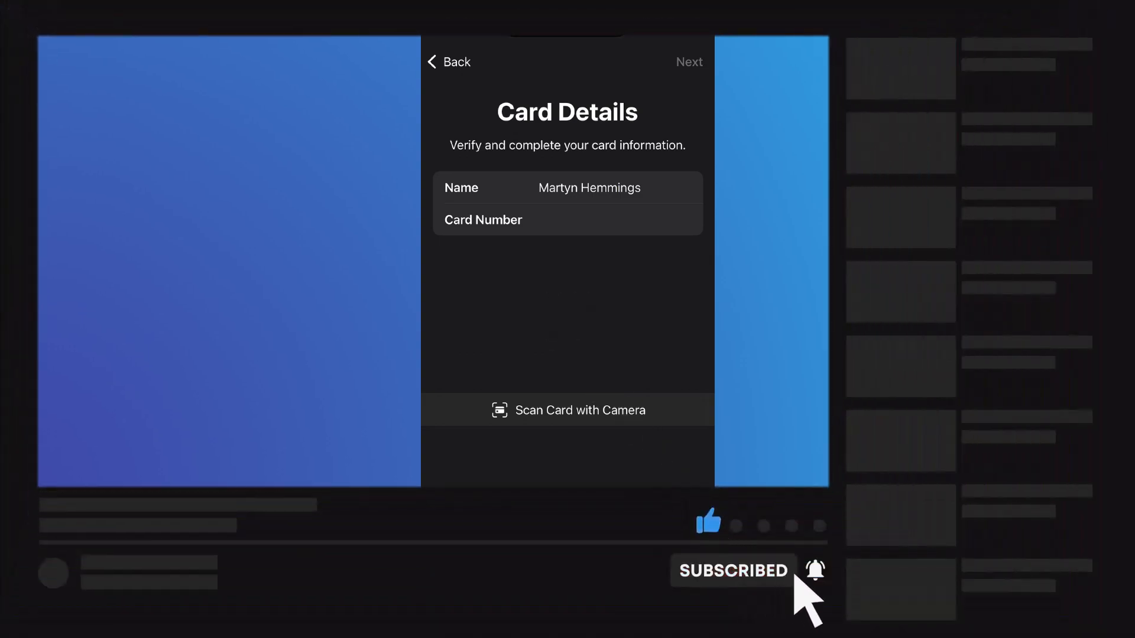
pyautogui.moveTo(785, 553)
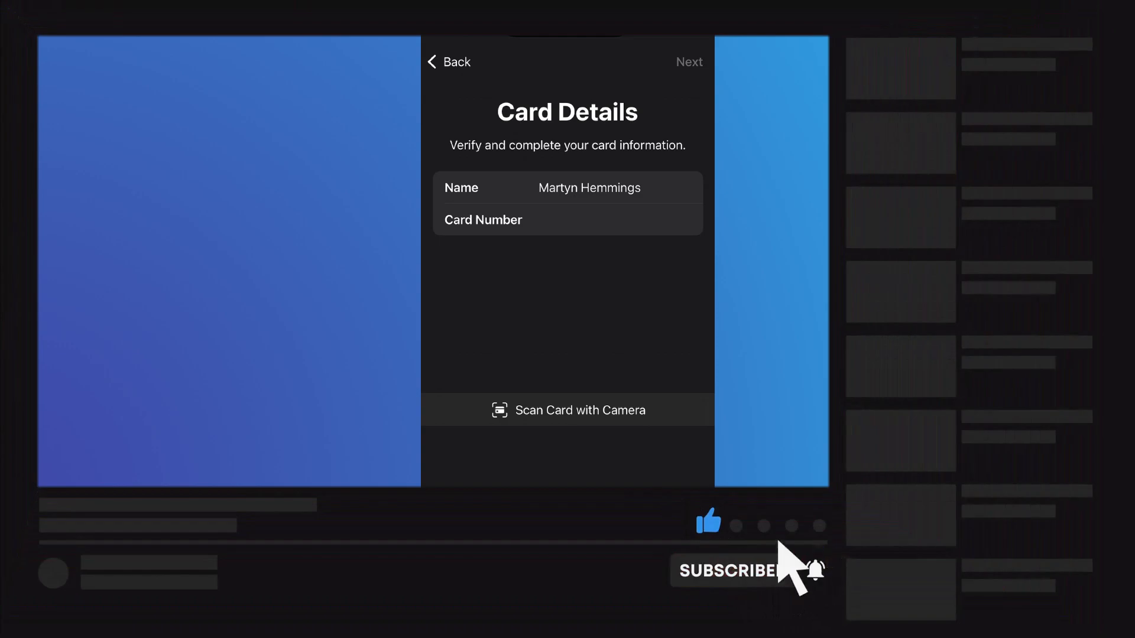
pyautogui.click(733, 571)
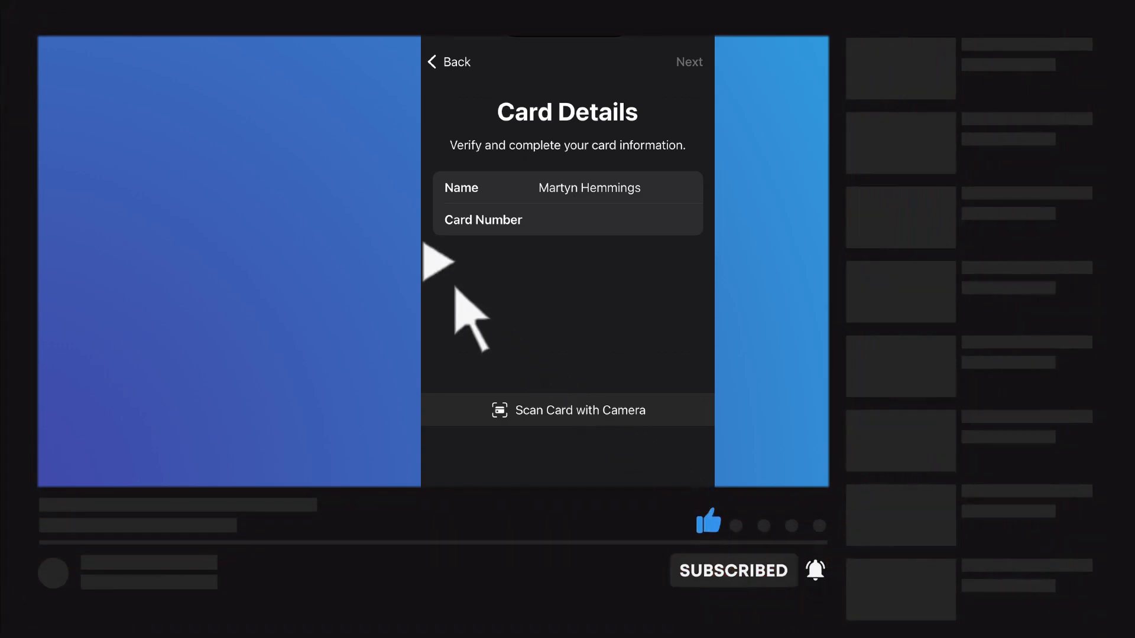